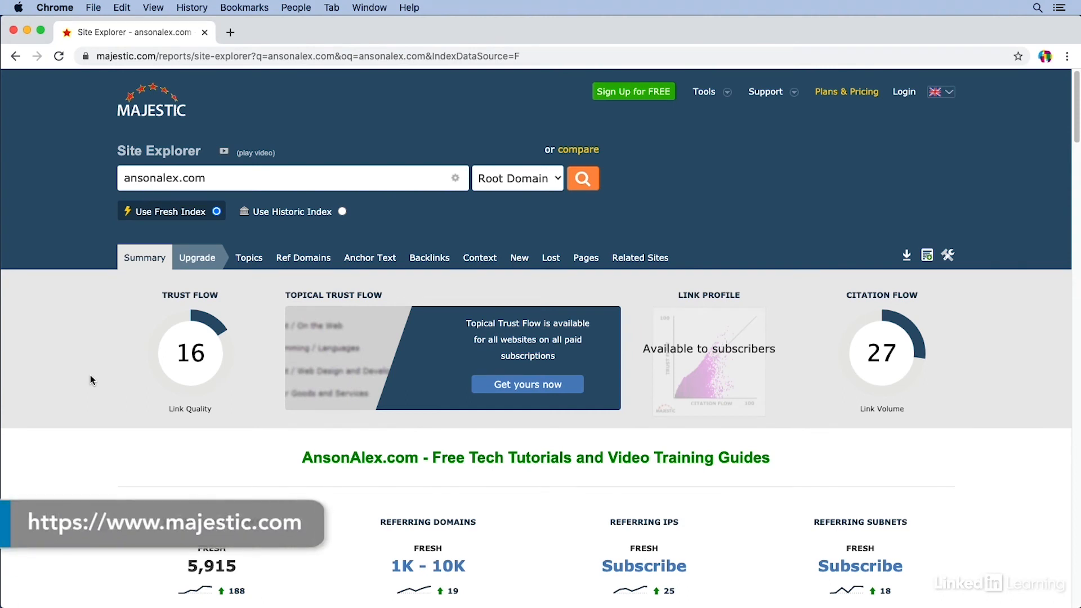
mouse_move(112, 398)
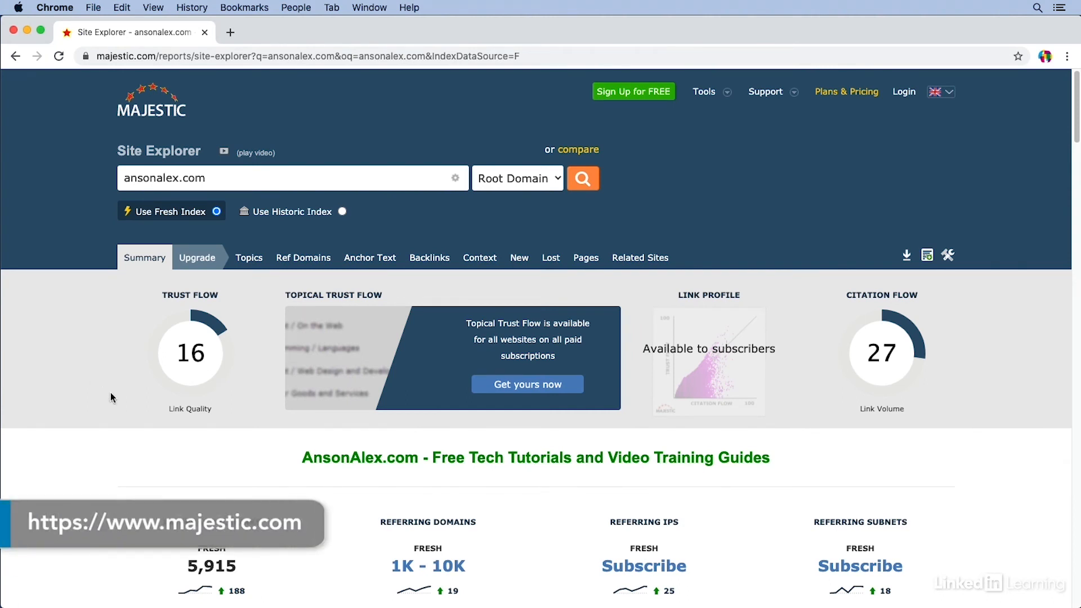
mouse_move(849, 442)
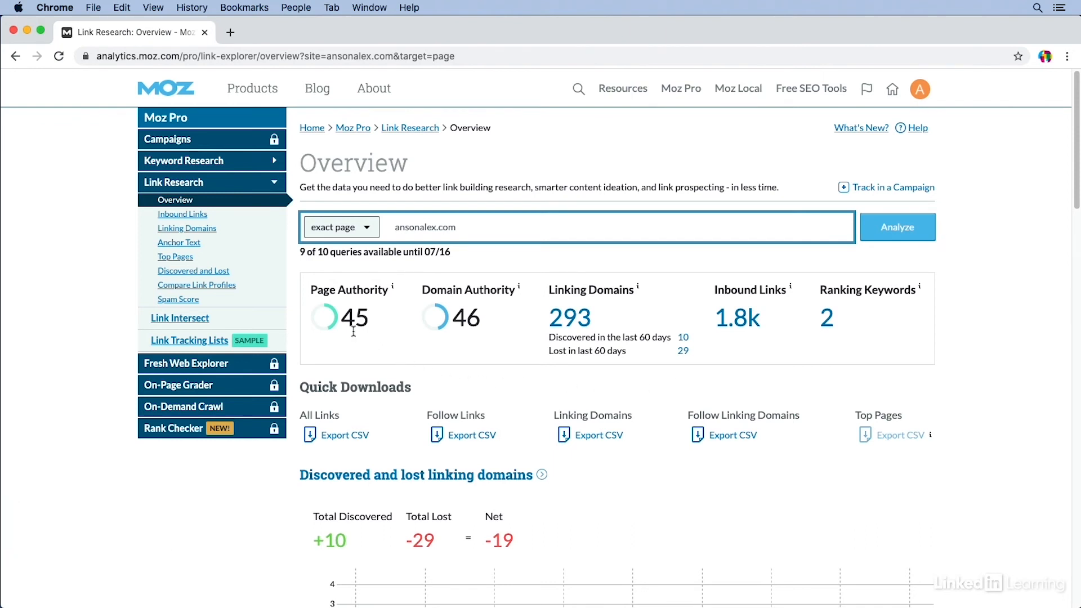
mouse_move(356, 337)
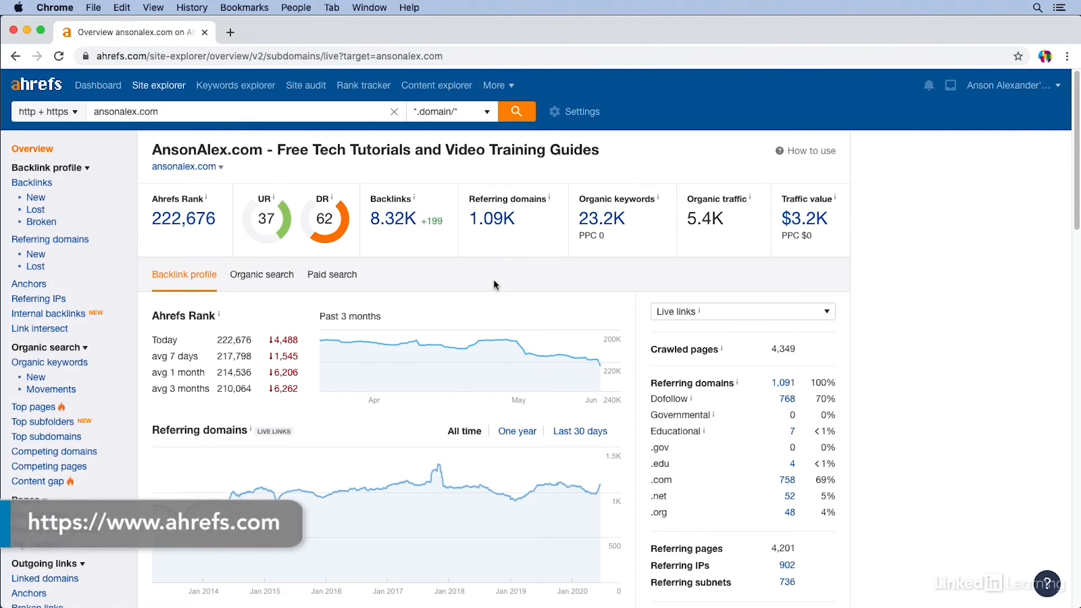
mouse_move(392, 265)
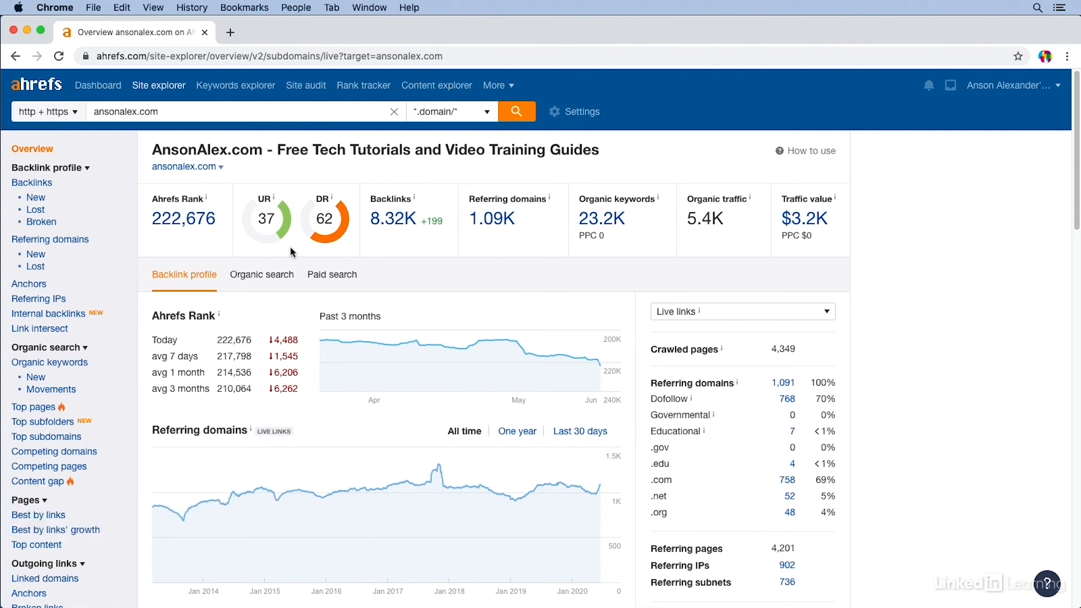
mouse_move(291, 252)
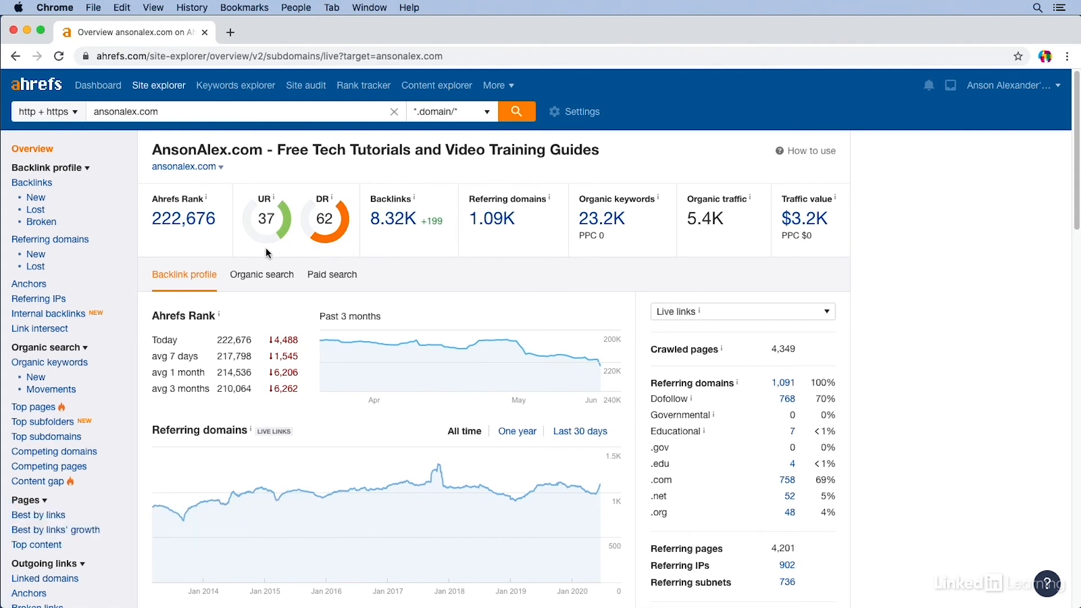